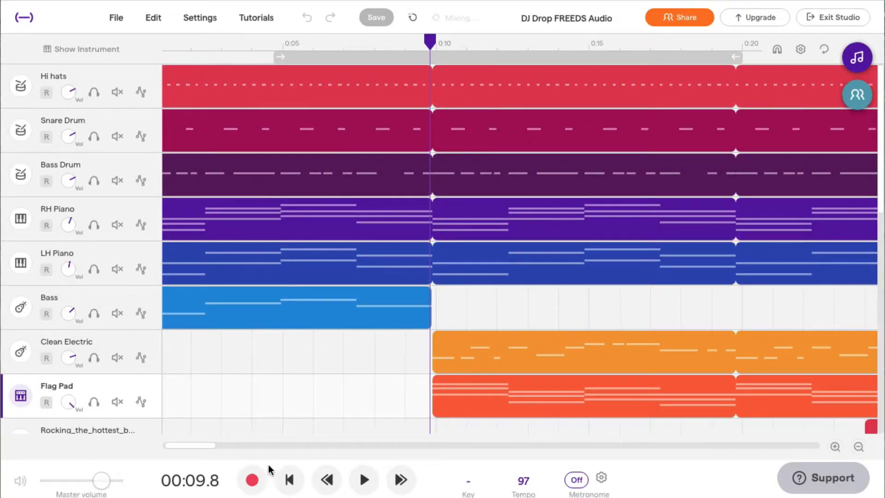
Zoom out to the full song length and play the DJ Drop song from 0:00
left_click(858, 447)
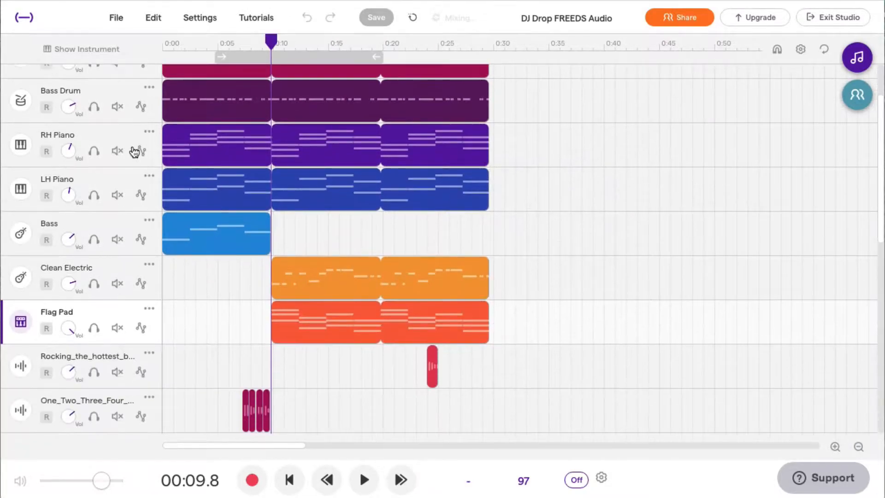
left_click(363, 480)
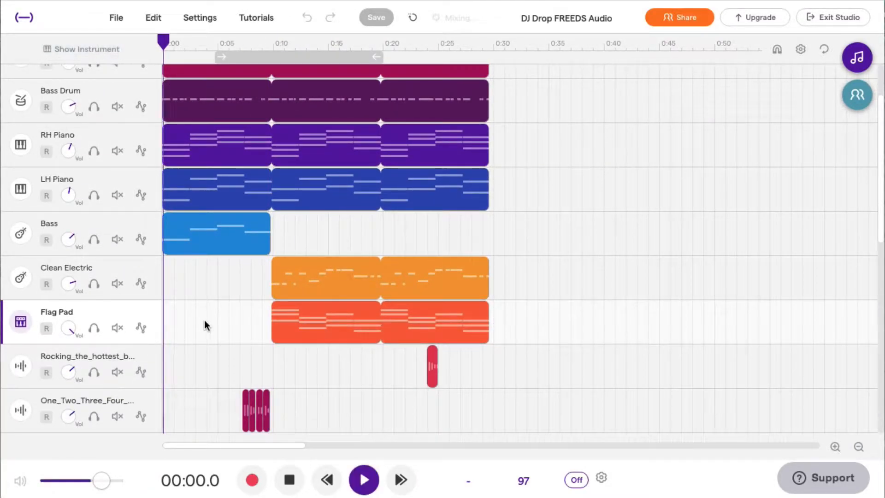
left_click(363, 480)
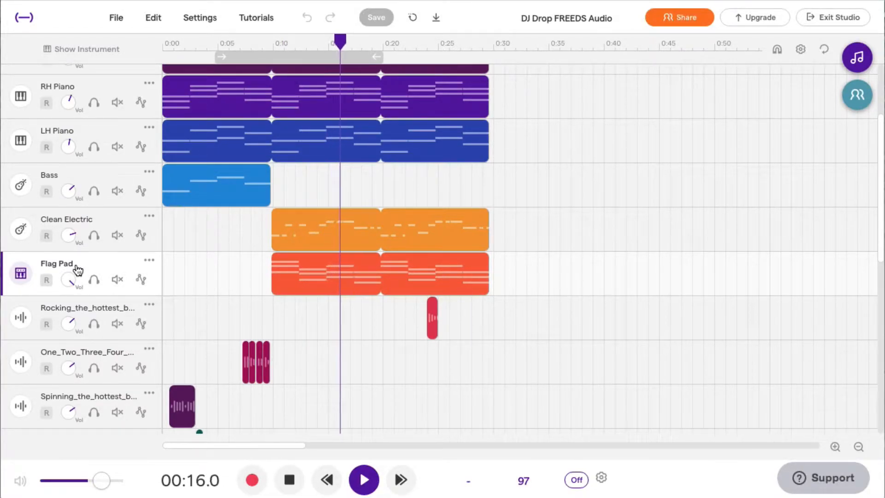
scroll("down", 3)
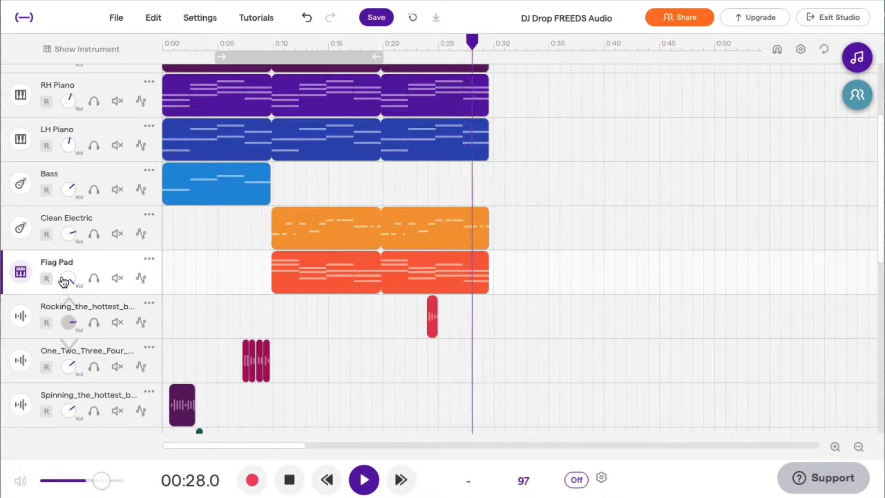
Open the Flag Pad region's MIDI notes in the Piano Roll editor
left_click(376, 17)
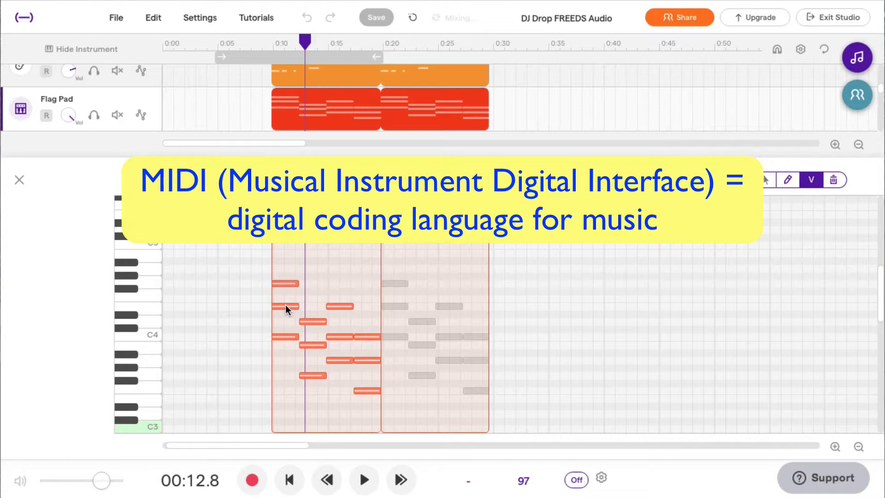
mouse_move(284, 359)
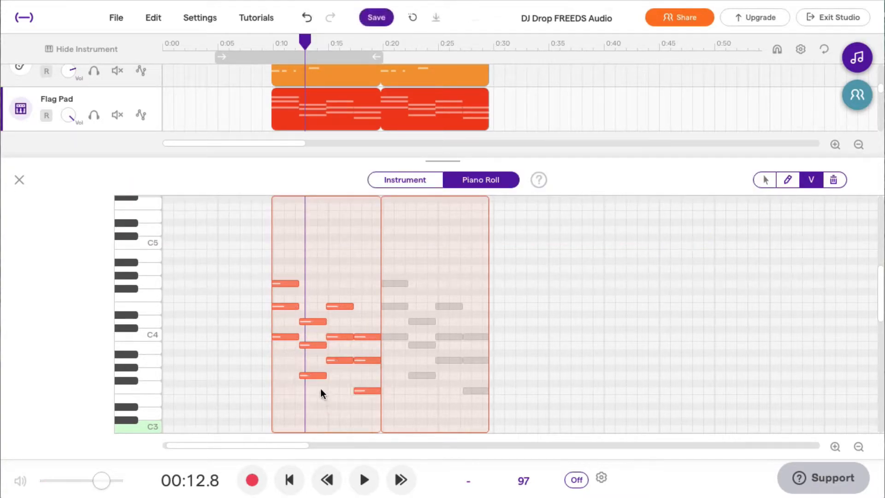
Play the Flag Pad notes from about 9 s, then show Flag Pad's Instrument panel
left_click(264, 43)
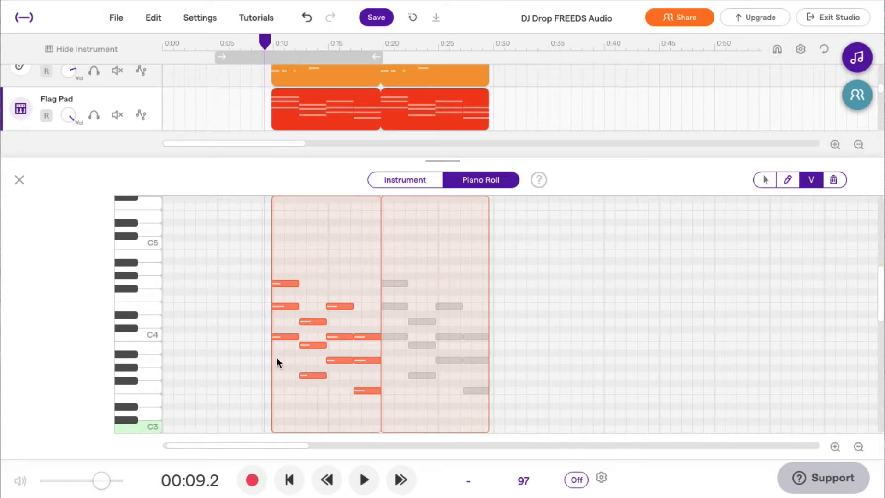
mouse_move(253, 376)
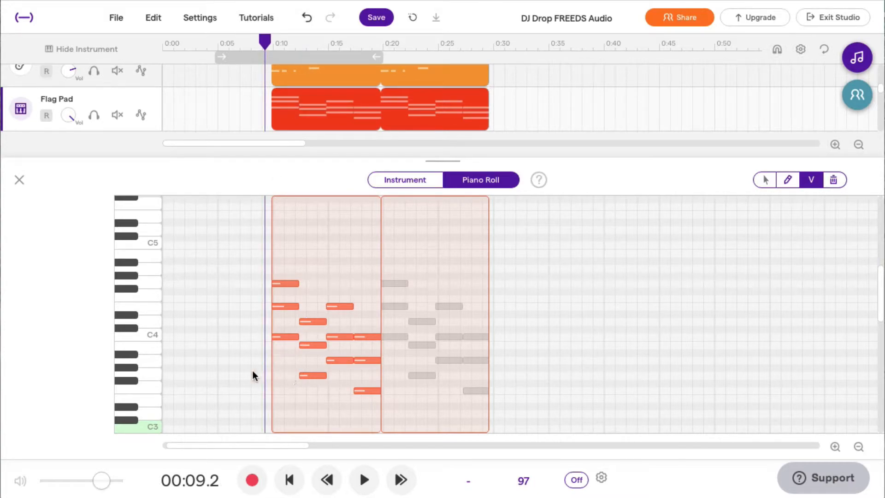
left_click(364, 479)
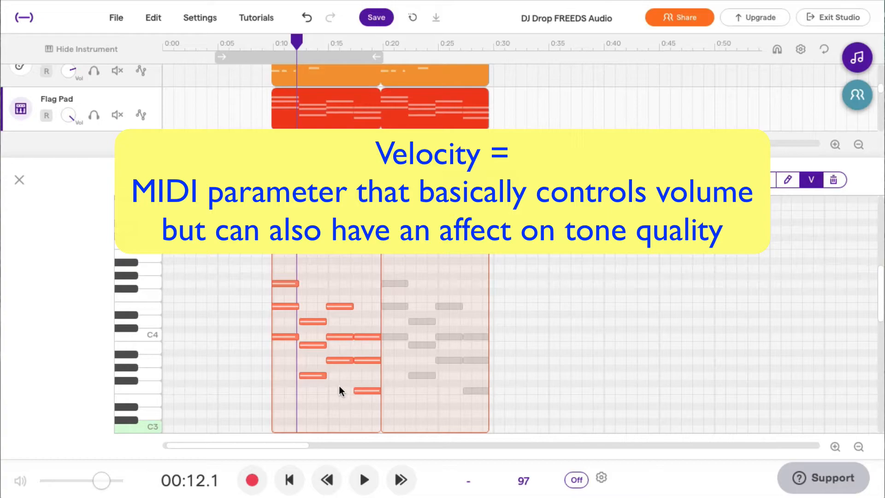
left_click(265, 43)
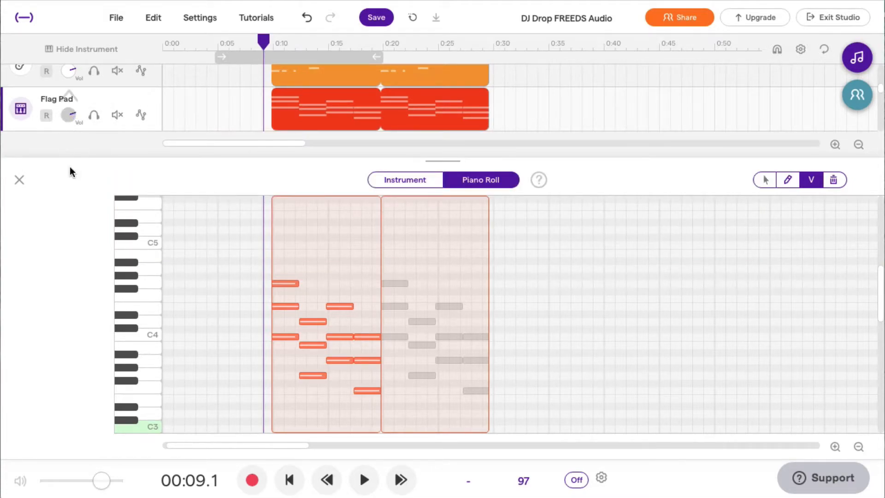
mouse_move(308, 108)
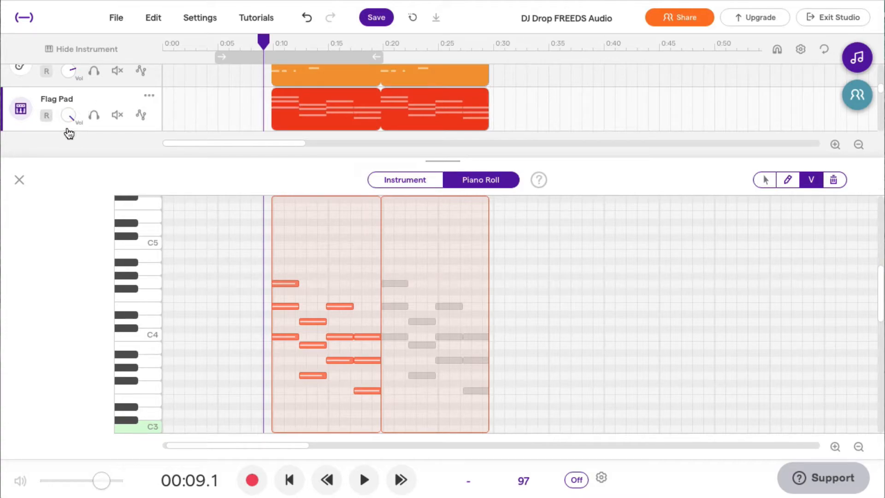
left_click(363, 479)
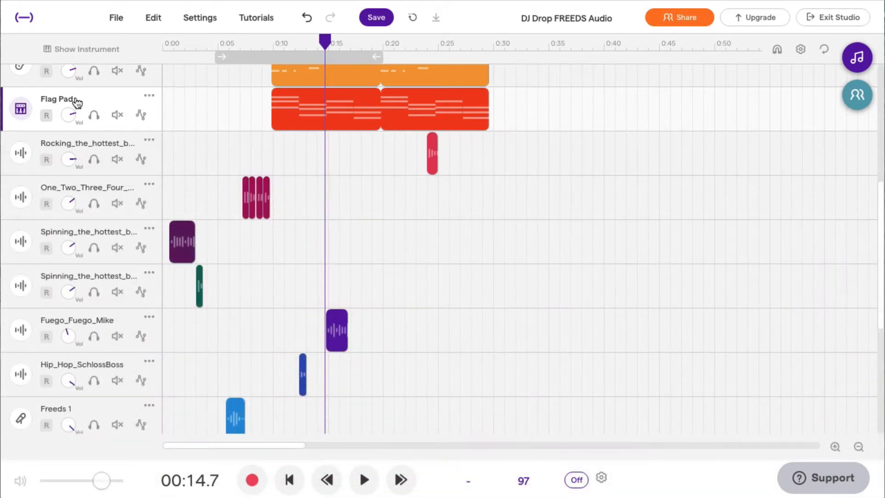
mouse_move(70, 110)
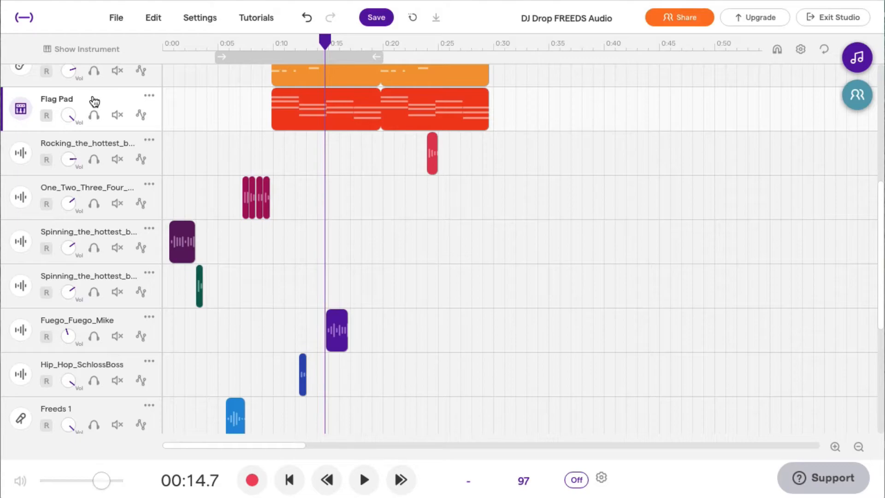
left_click(21, 108)
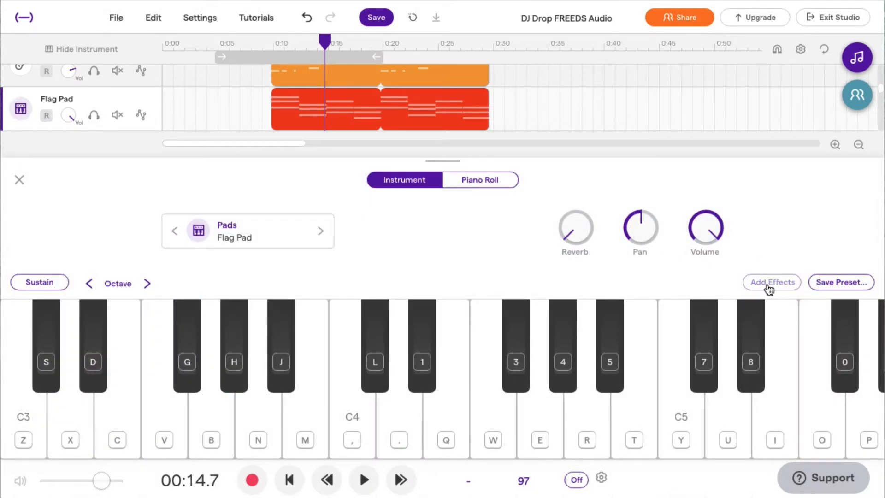
Add a Volume effect after Basic Amp on Flag Pad and solo that track
left_click(771, 282)
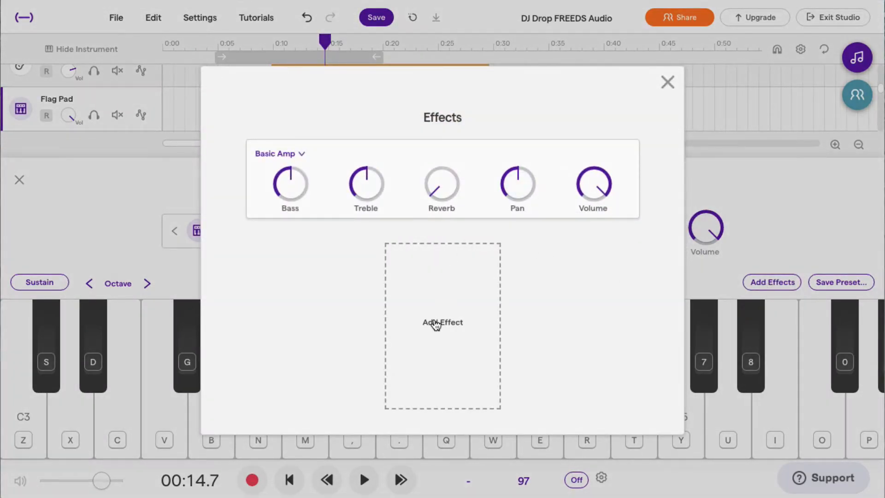
left_click(442, 322)
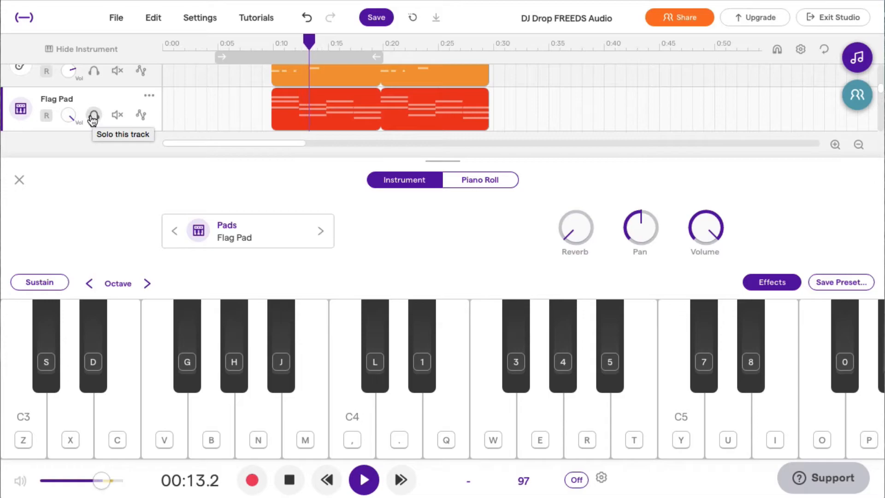
left_click(94, 115)
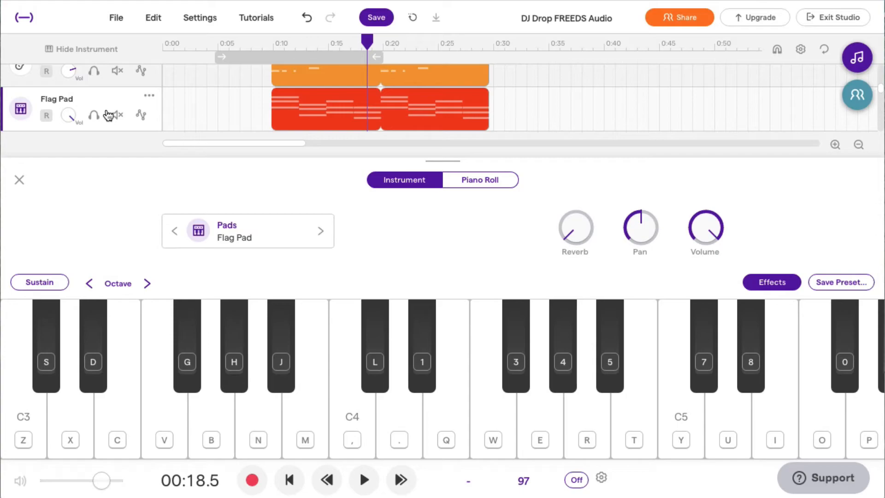
left_click(771, 282)
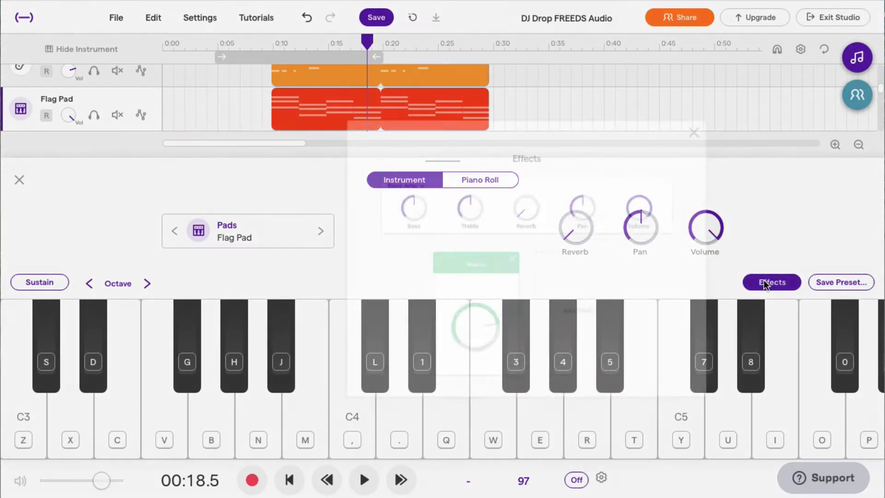
Delete Flag Pad's Volume effect and browse the Fuzz and Overdrive effects without adding one
left_click(771, 283)
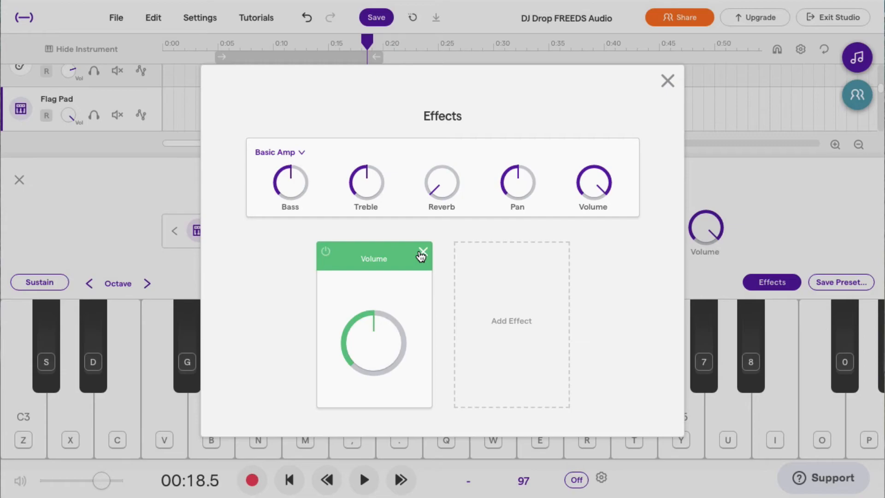
left_click(510, 321)
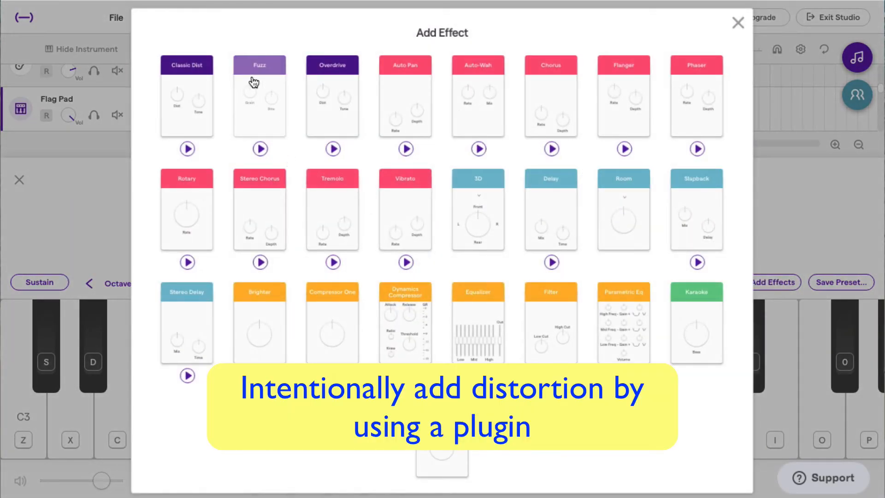
mouse_move(329, 75)
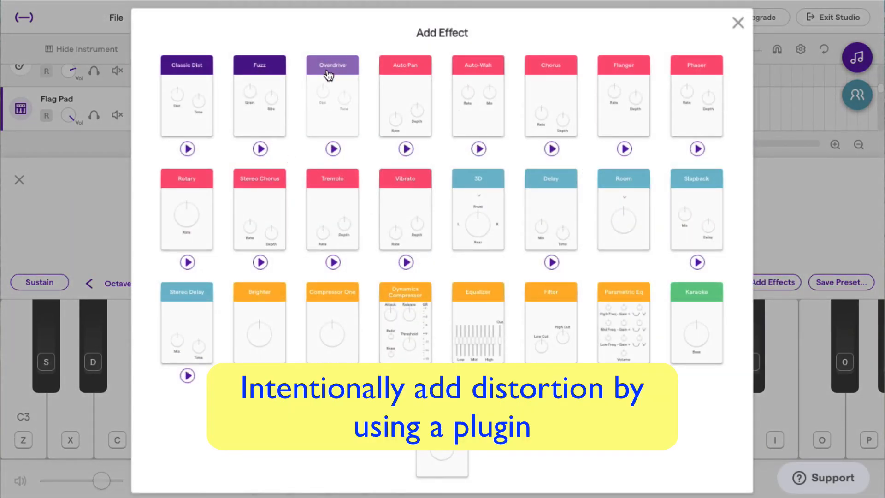
mouse_move(571, 96)
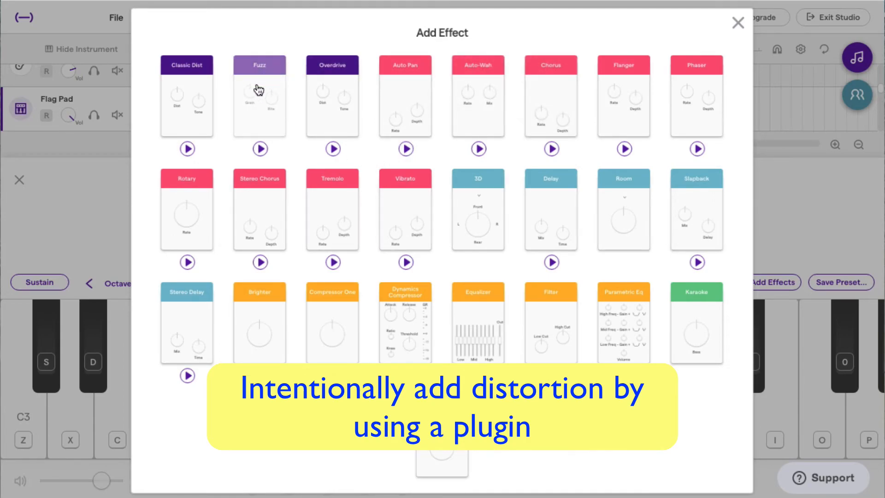
left_click(186, 64)
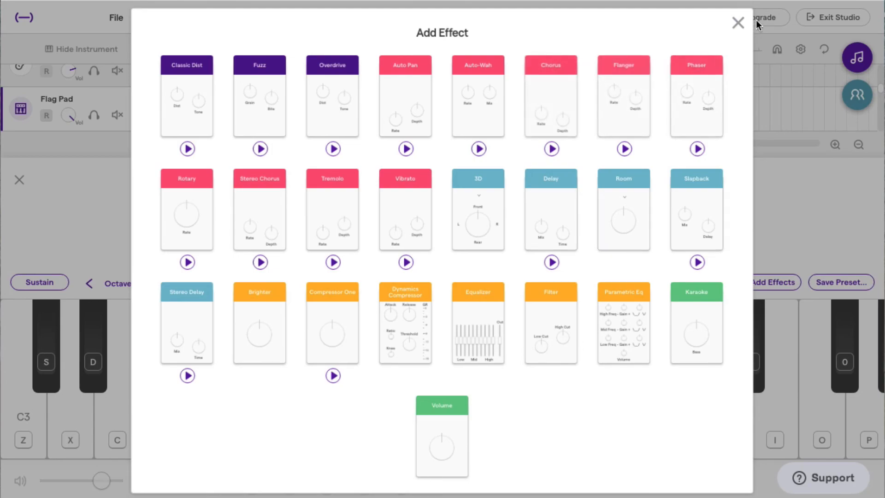
left_click(737, 22)
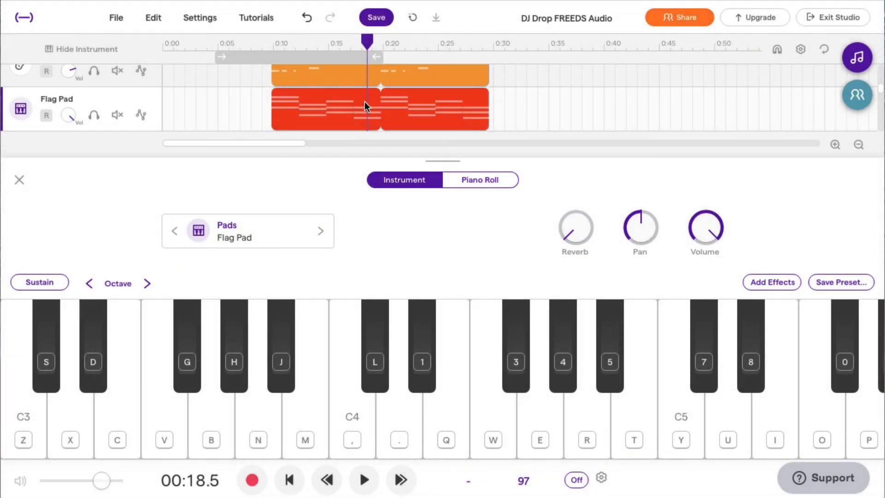
mouse_move(240, 96)
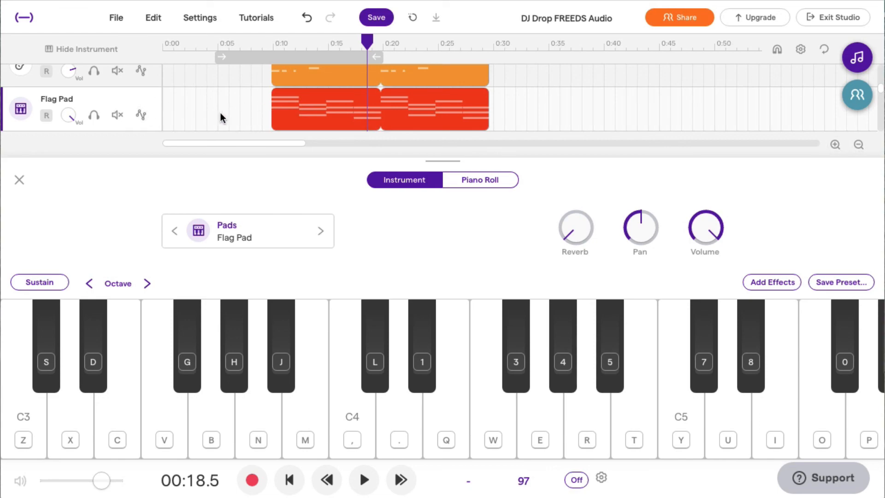
mouse_move(443, 228)
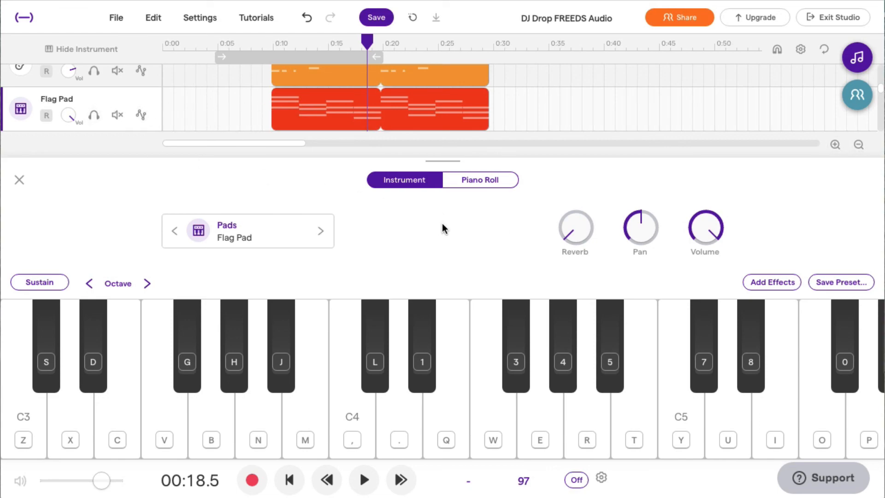
mouse_move(466, 231)
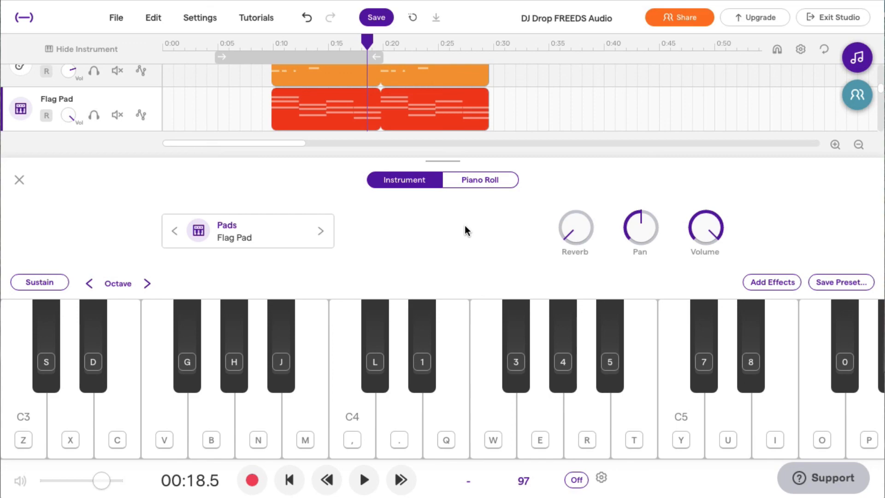